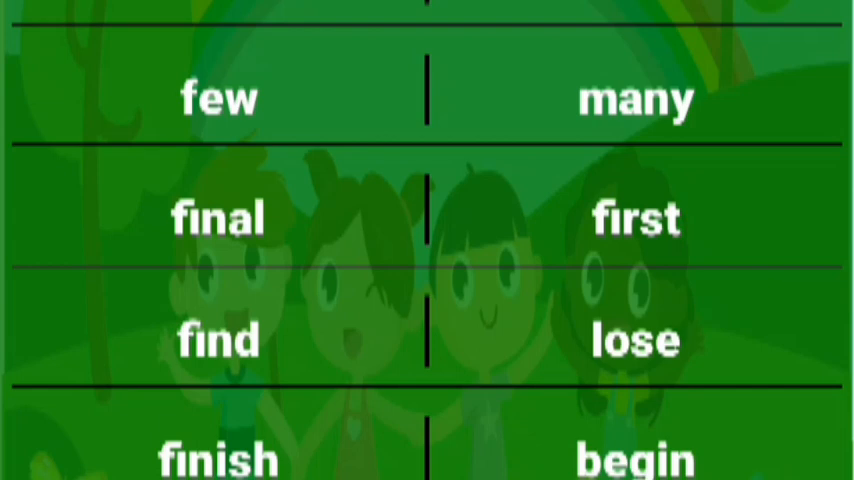
scroll("down", 3)
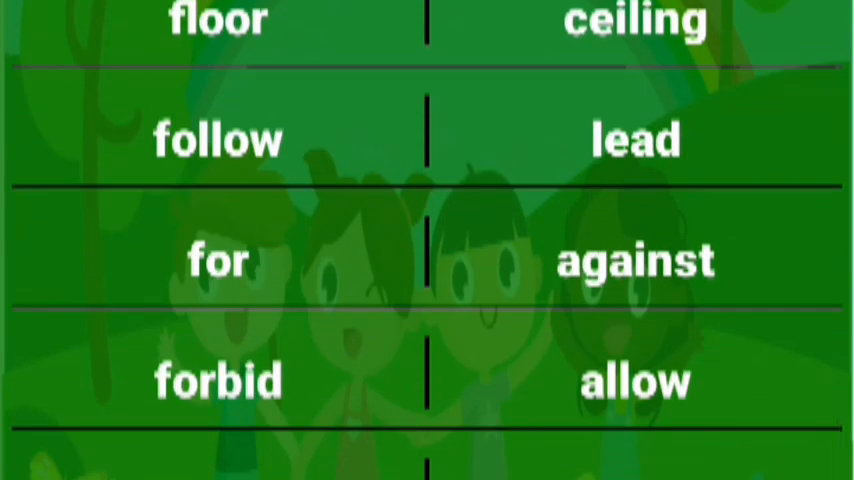